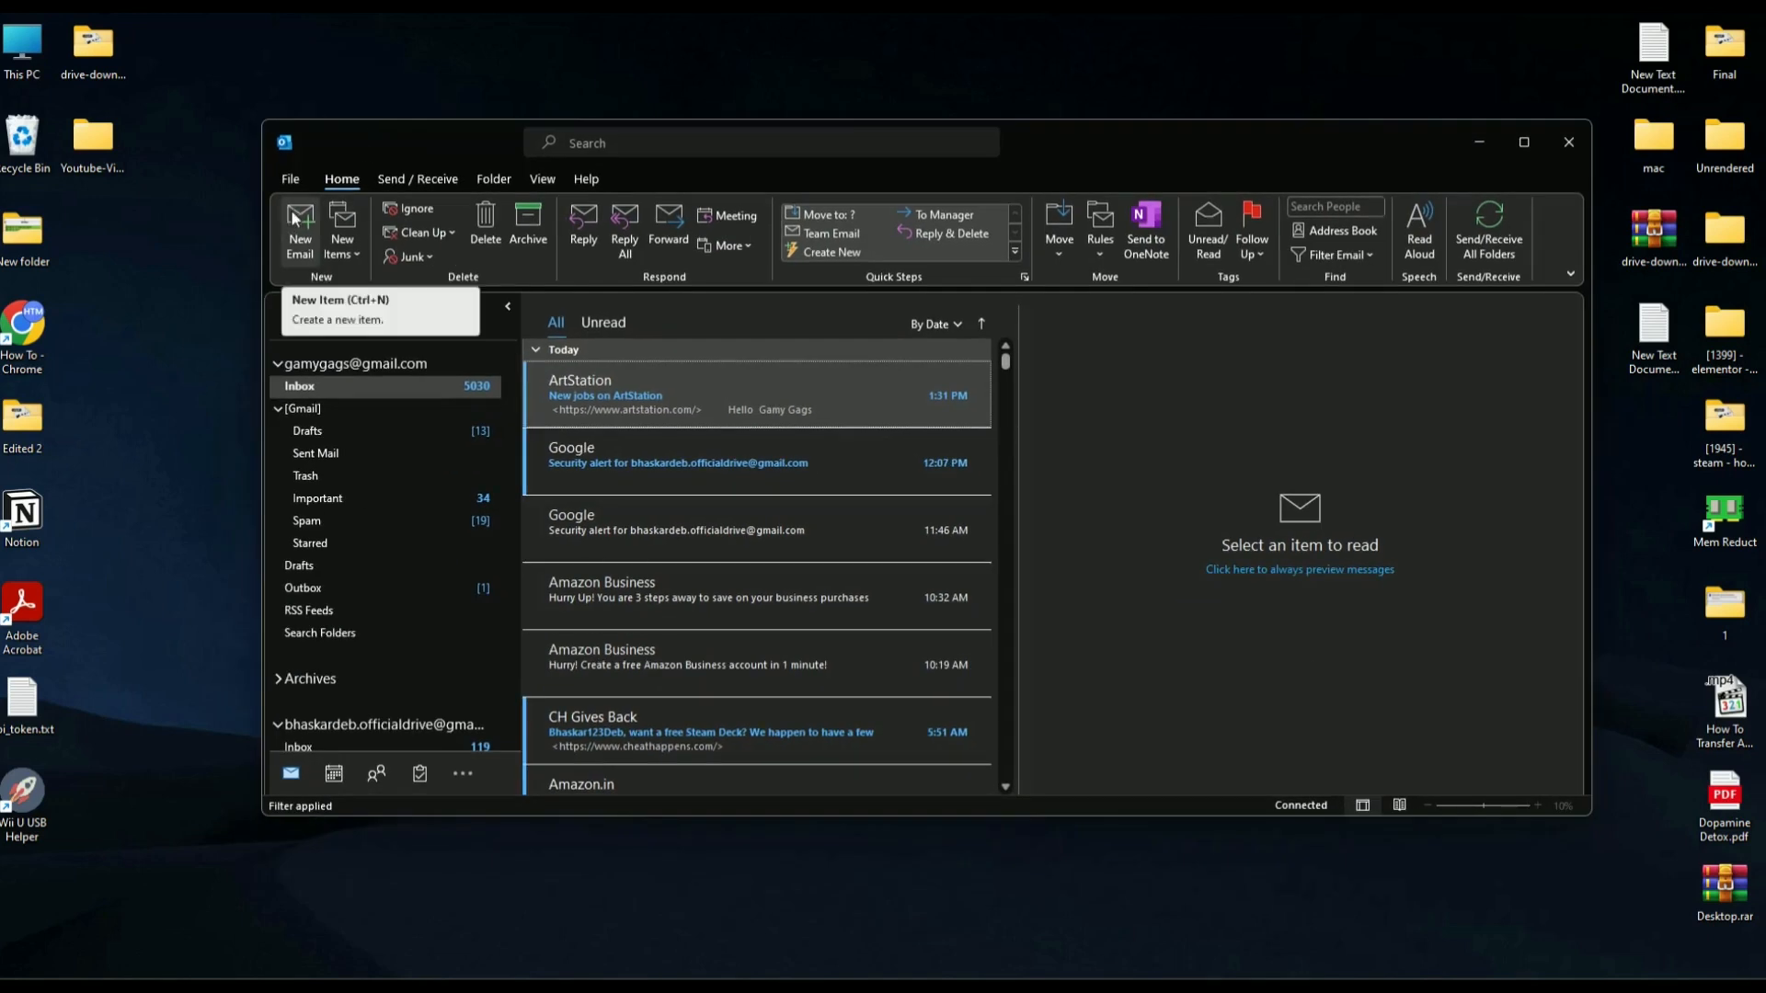
# Step: Start a new email addressed to bhaskar and Faiz on the To line
pyautogui.click(300, 225)
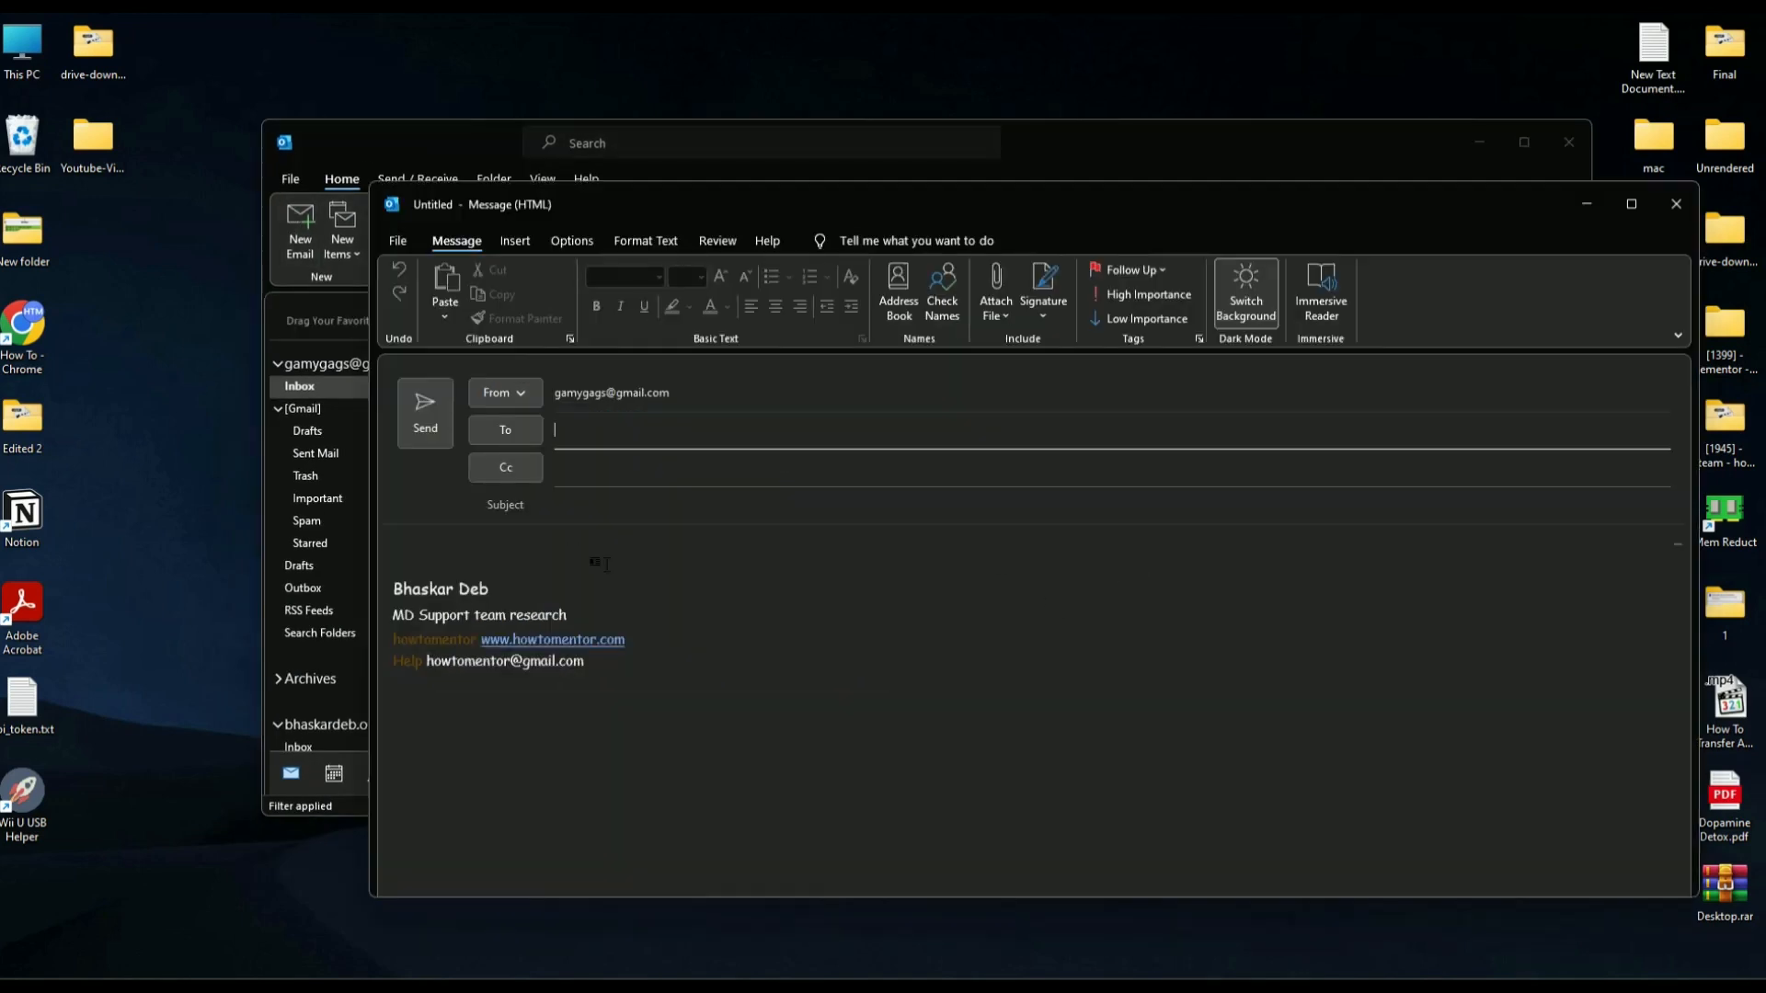
pyautogui.write('bhaskar;')
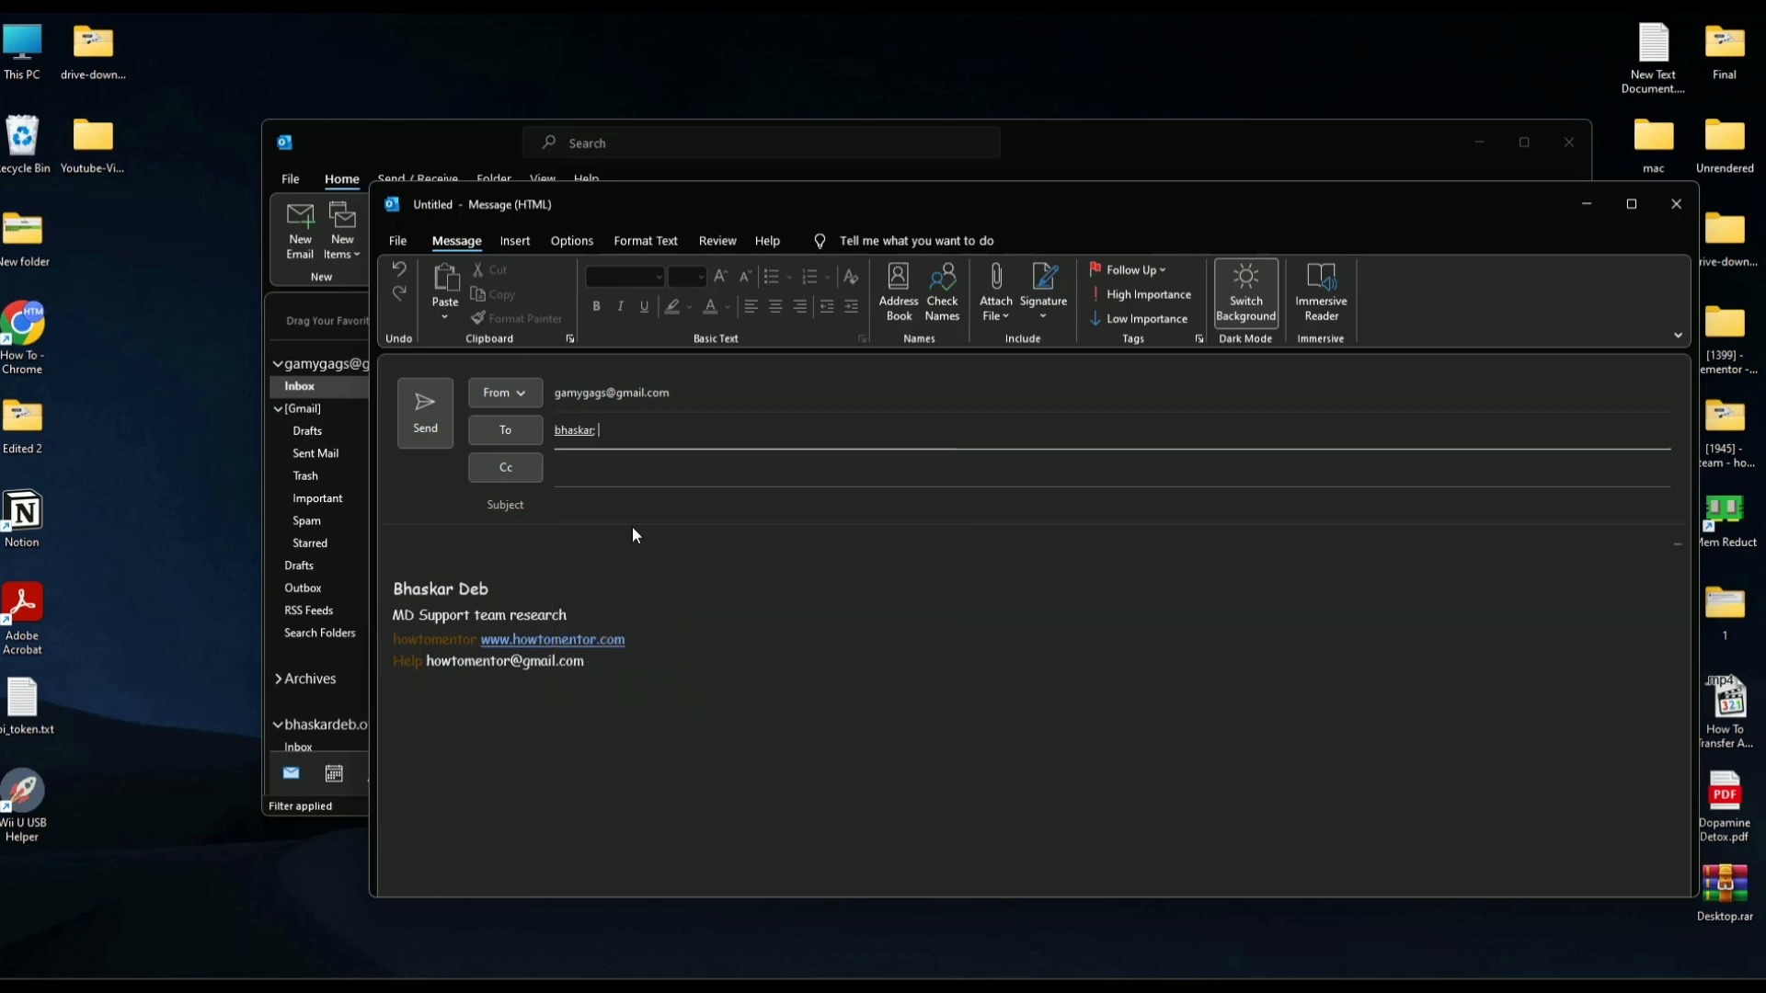
pyautogui.write('Faiz;')
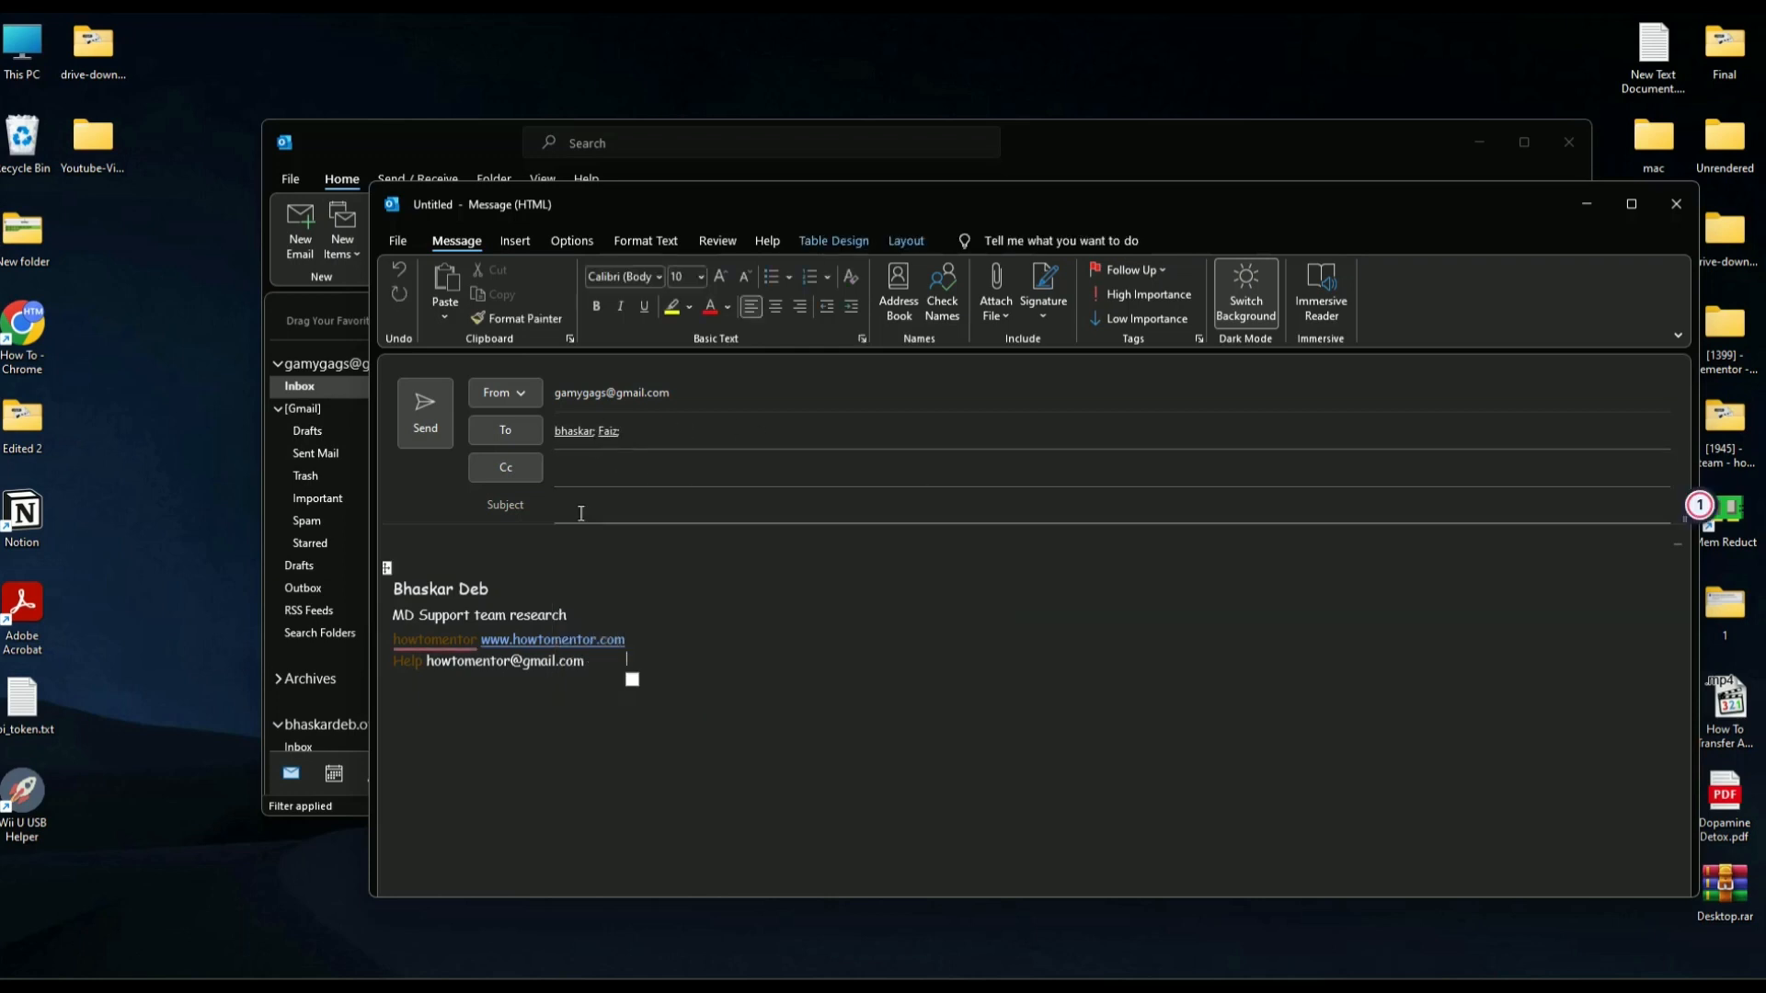
# Step: Give the draft the subject 'hi'
pyautogui.write('hi')
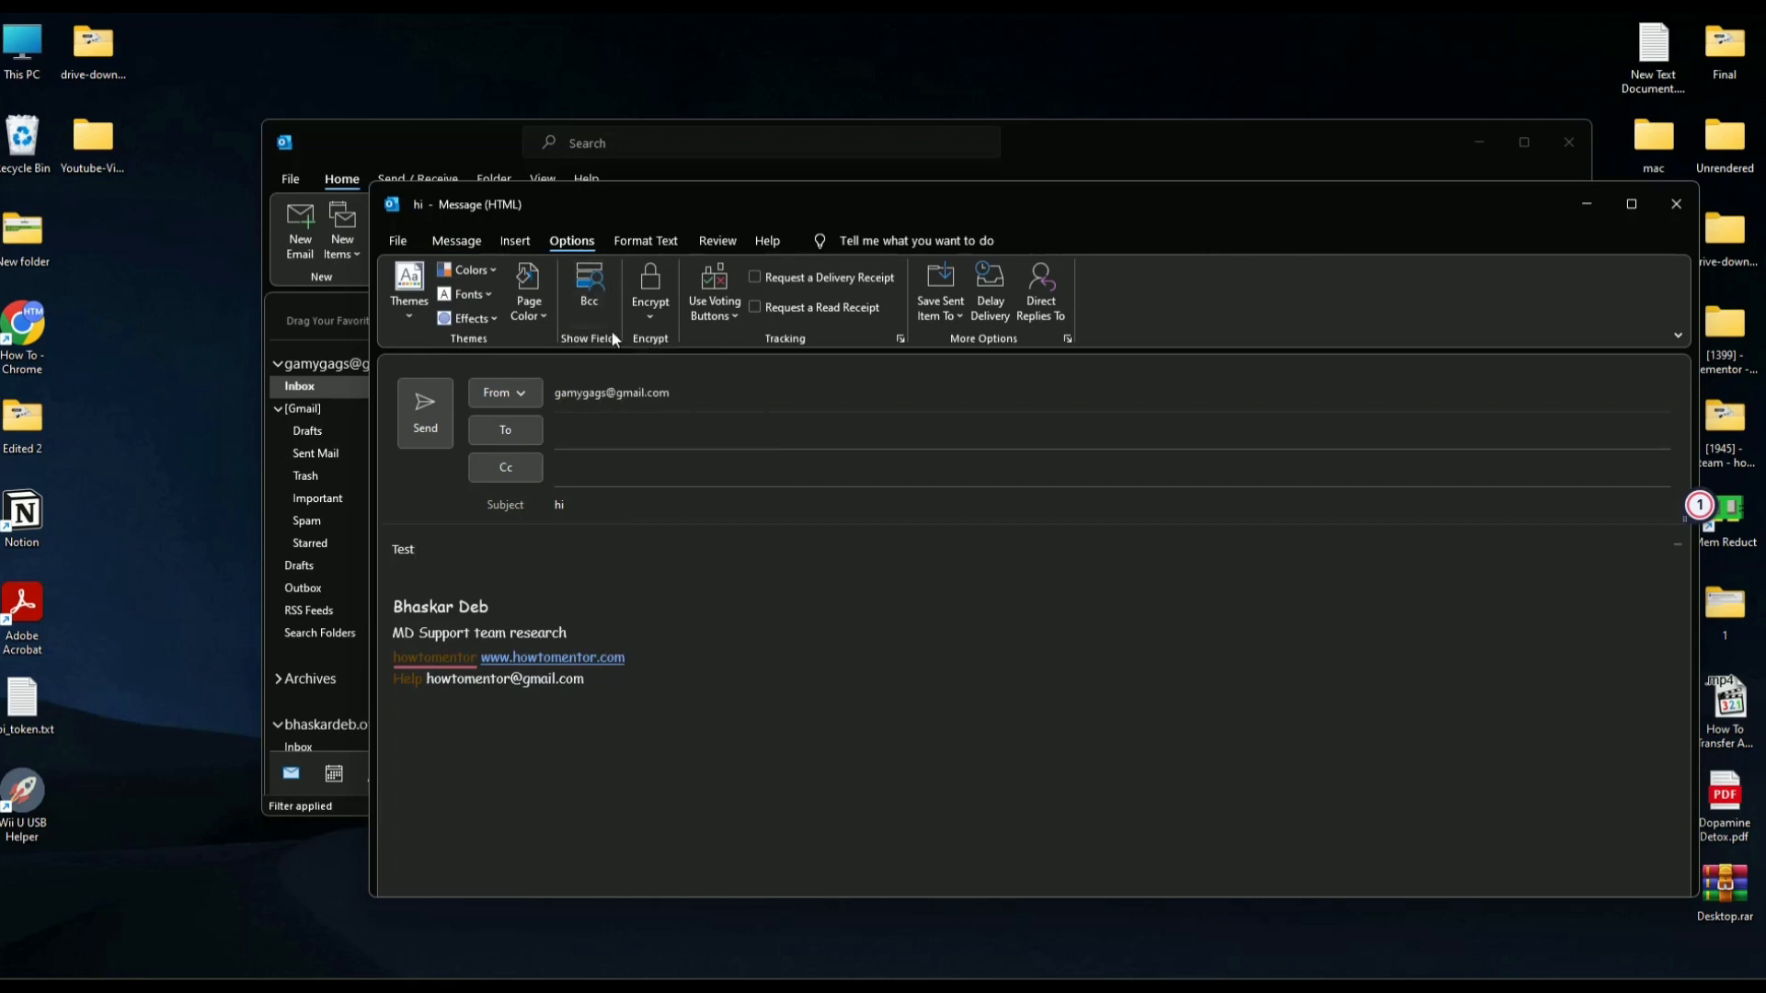
pyautogui.click(588, 291)
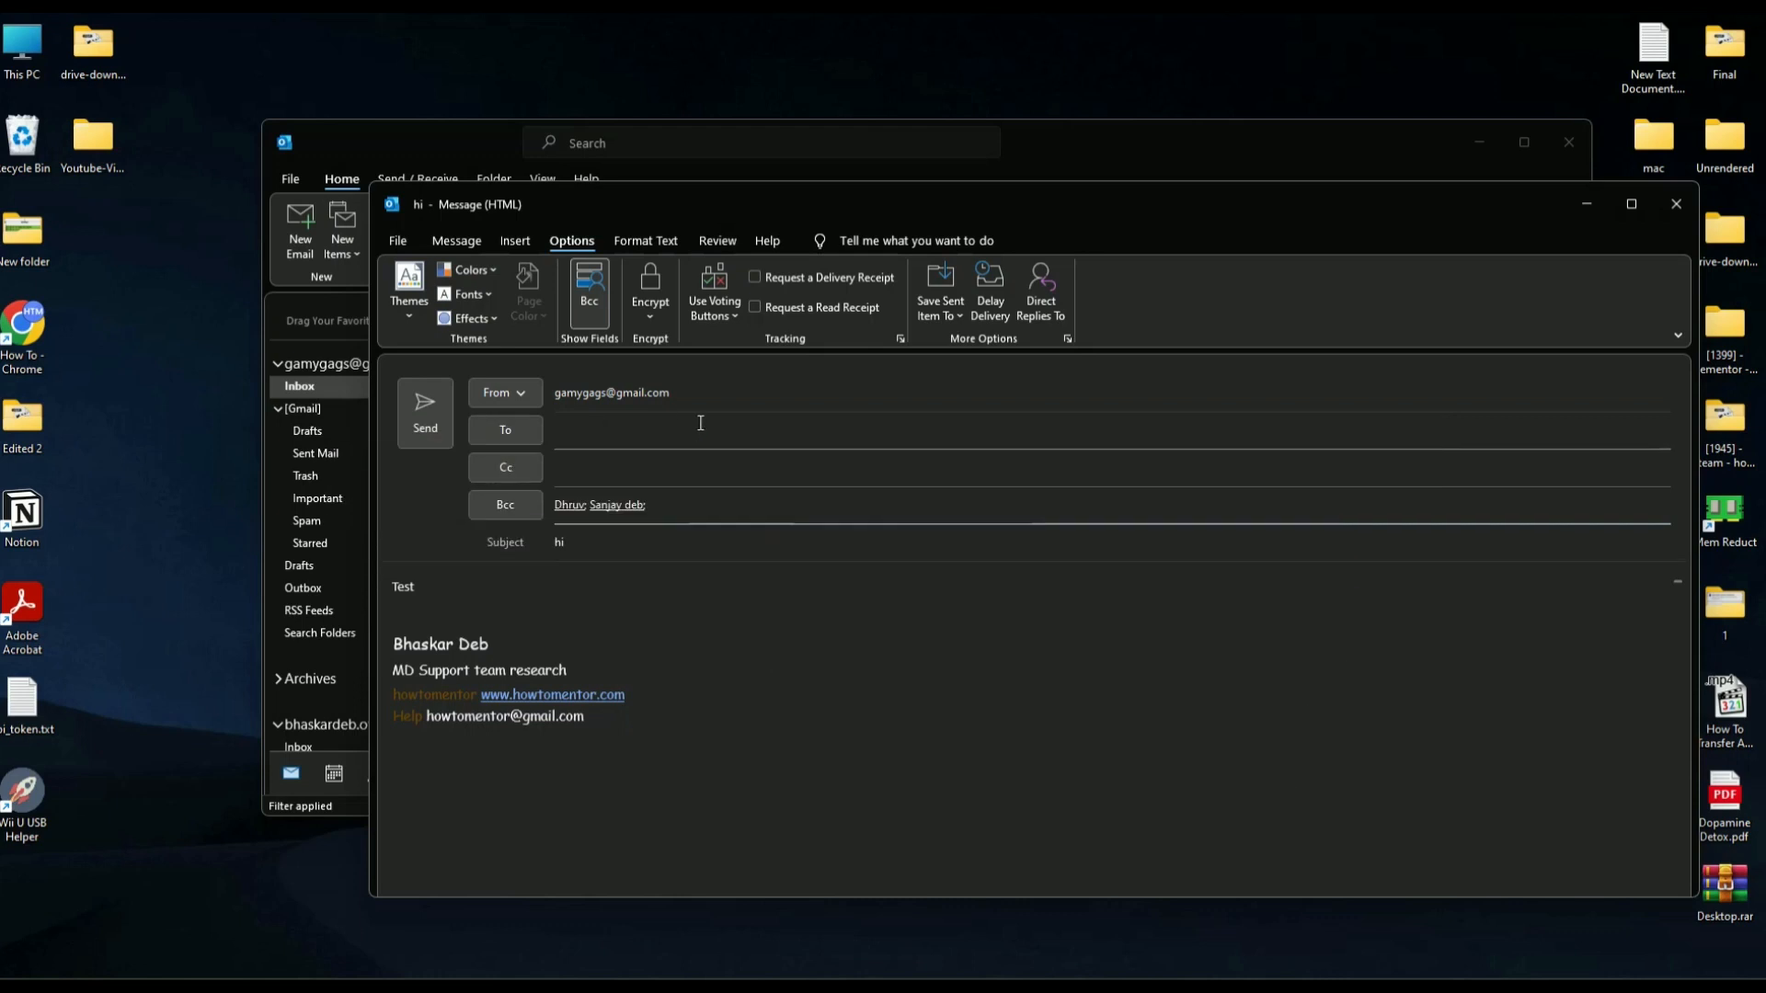
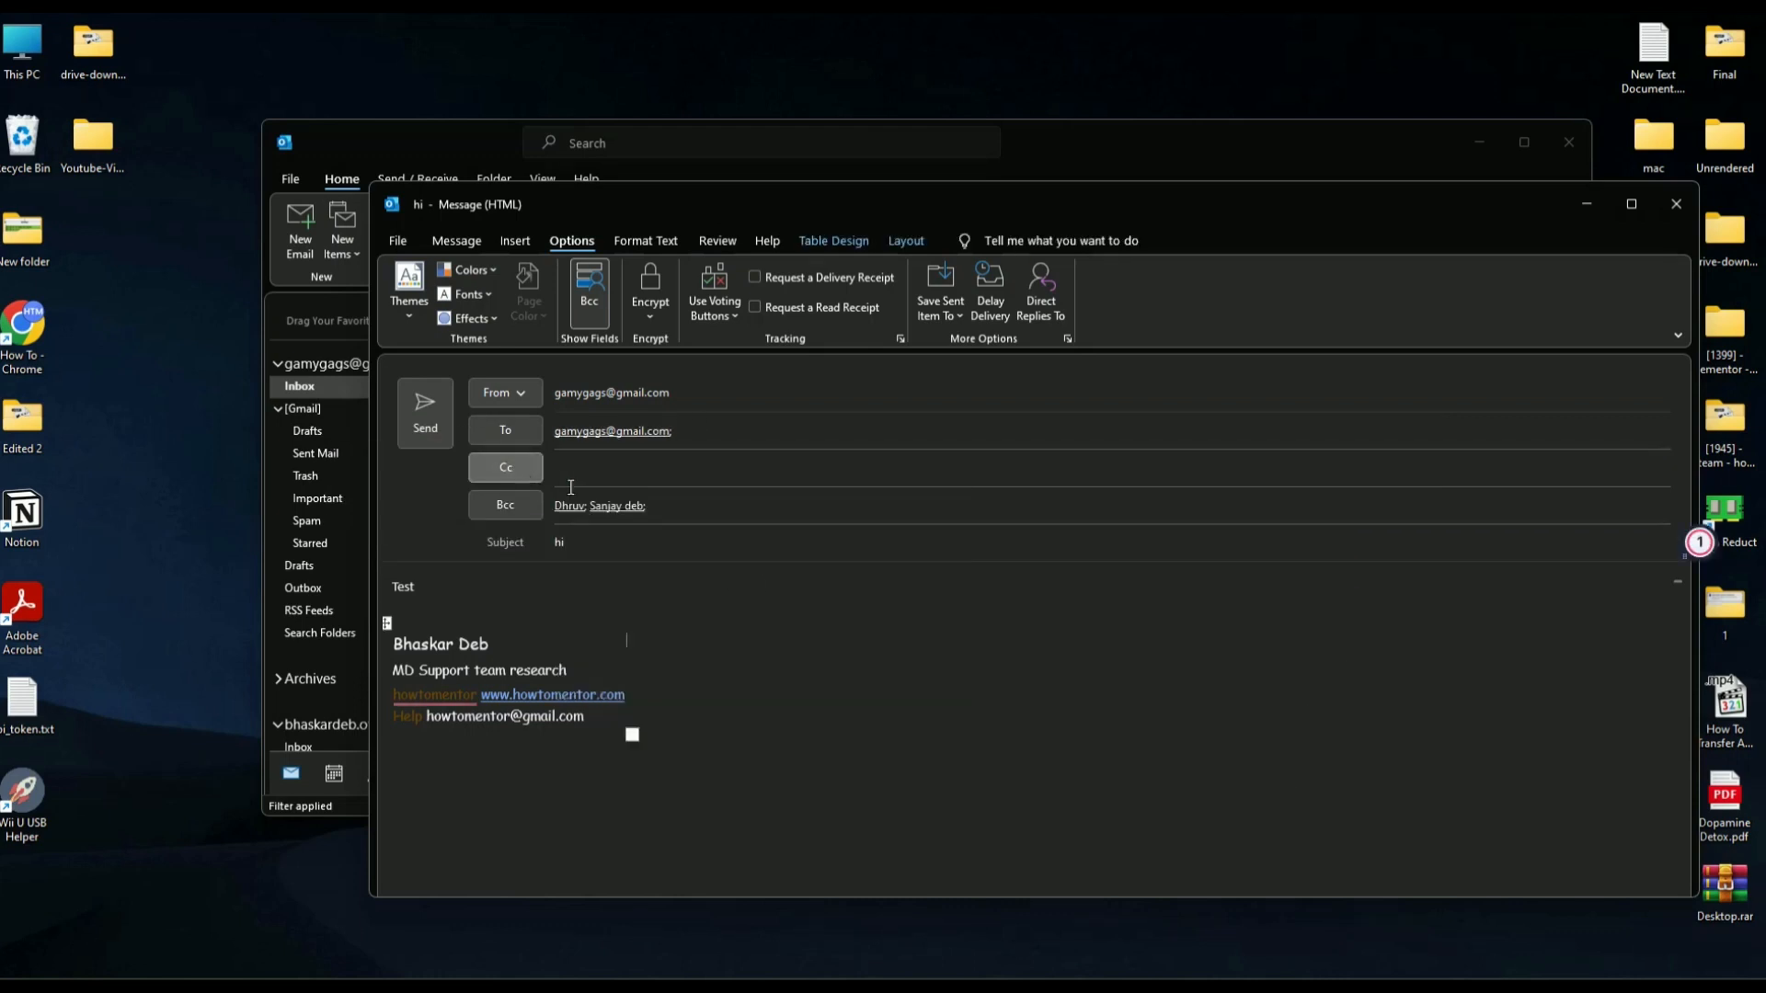
# Step: Add bhaskar to the Bcc recipients and send the email
pyautogui.write('bhaskar;')
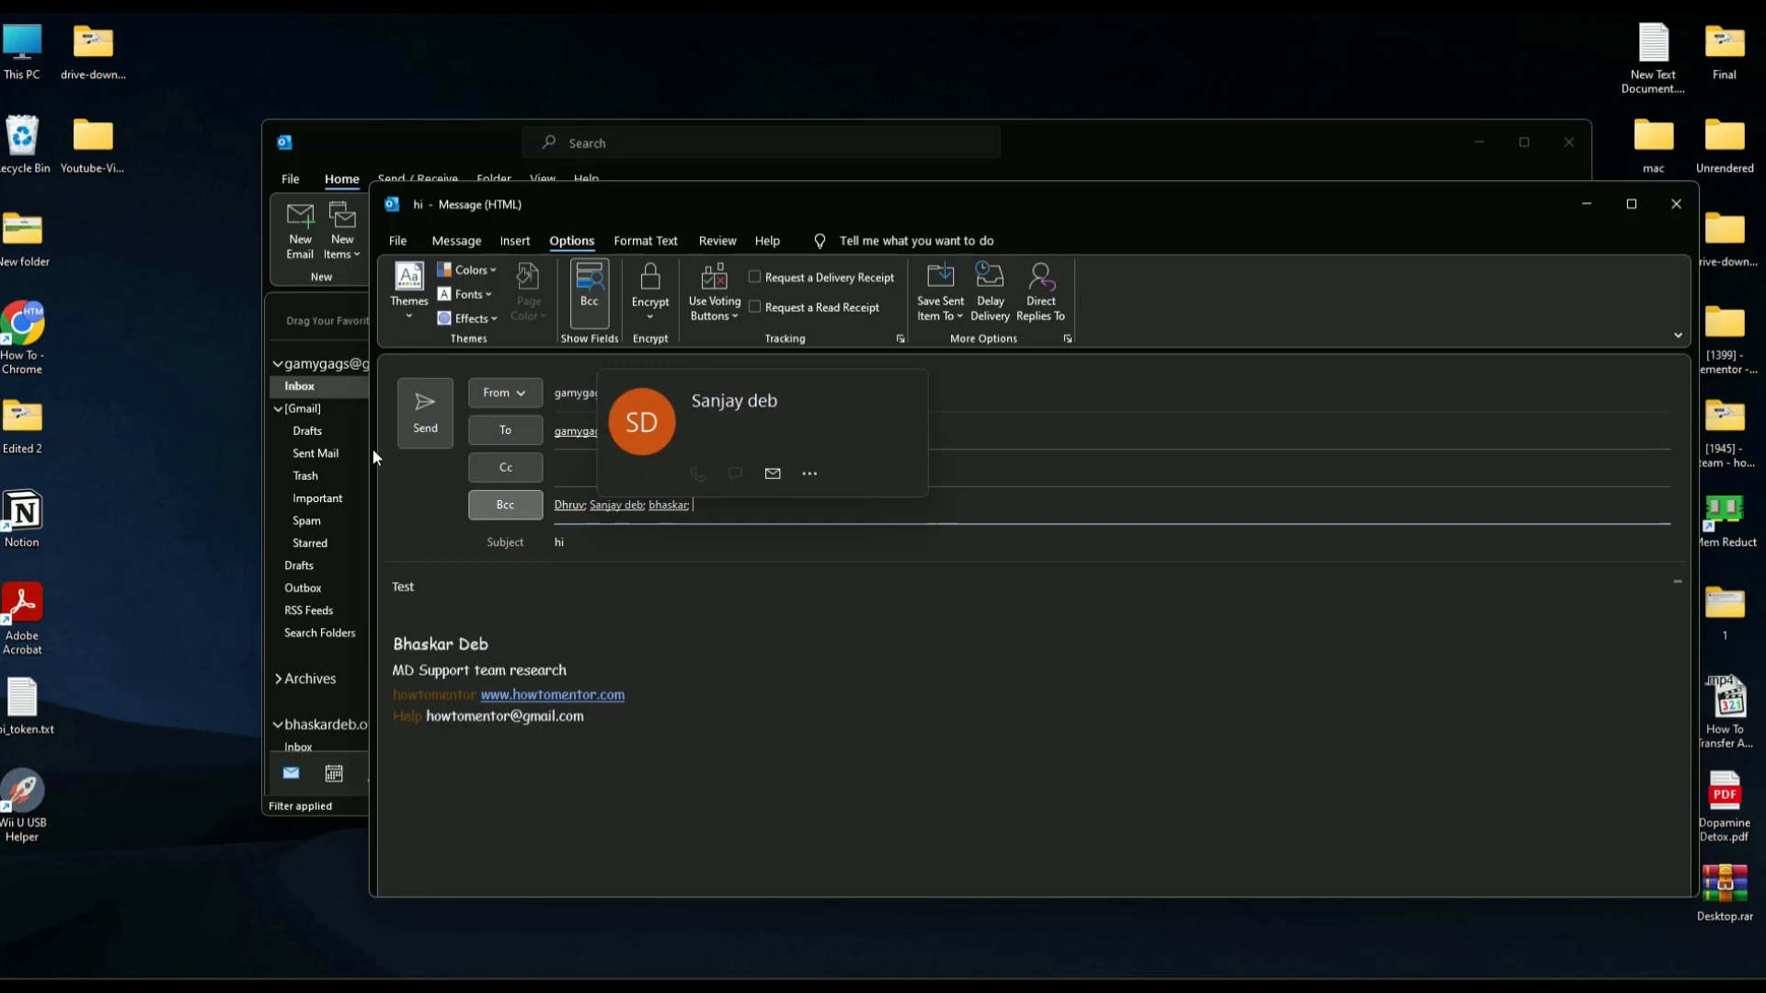
pyautogui.click(424, 410)
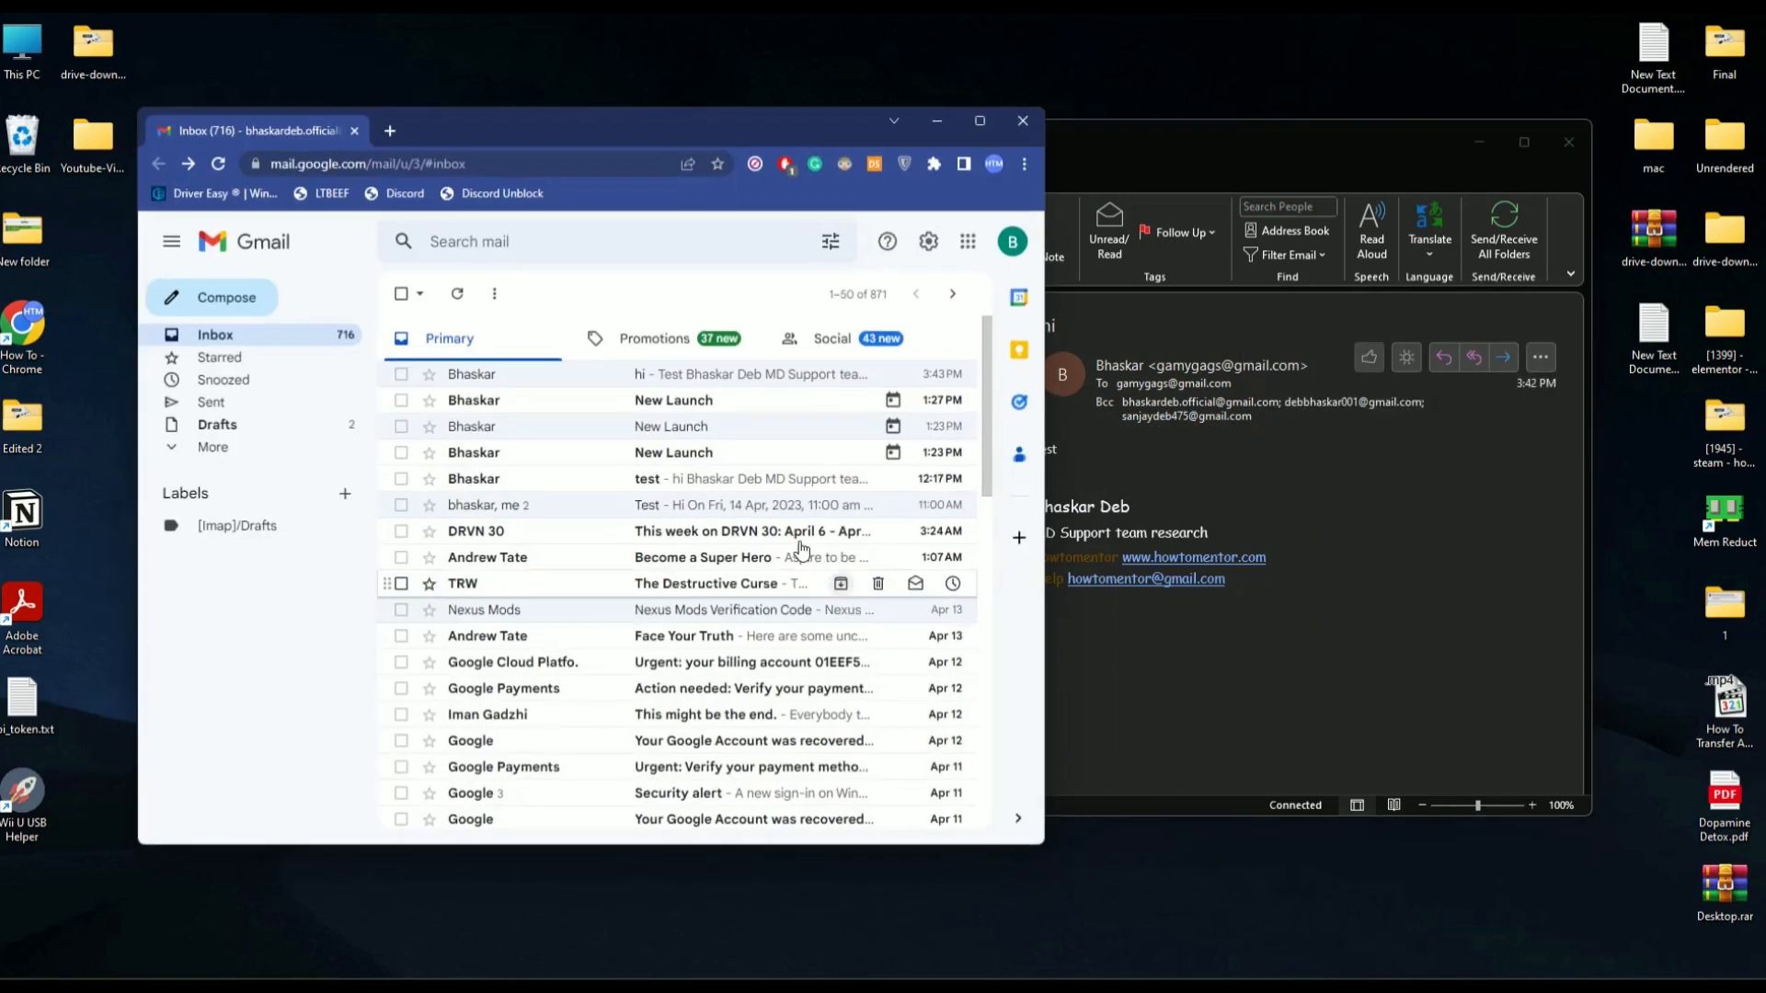
# Step: View the received 'hi' email's recipient details, confirming only the To address is listed
pyautogui.click(751, 373)
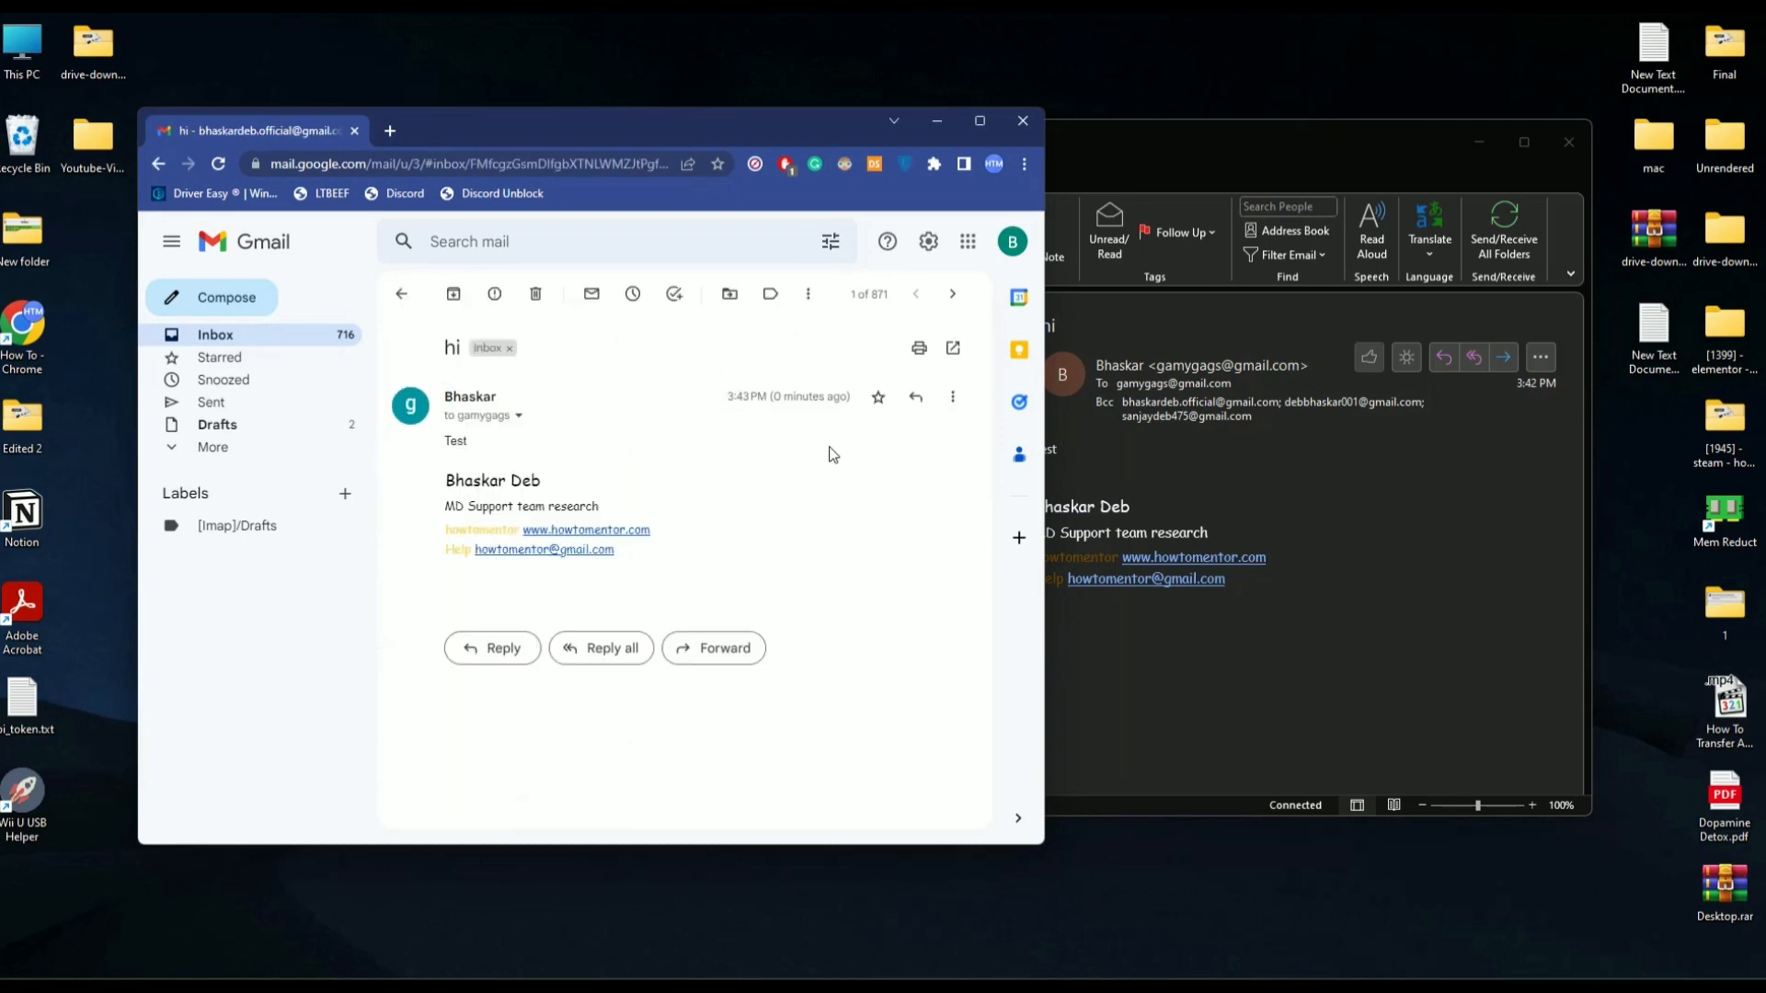
pyautogui.click(515, 414)
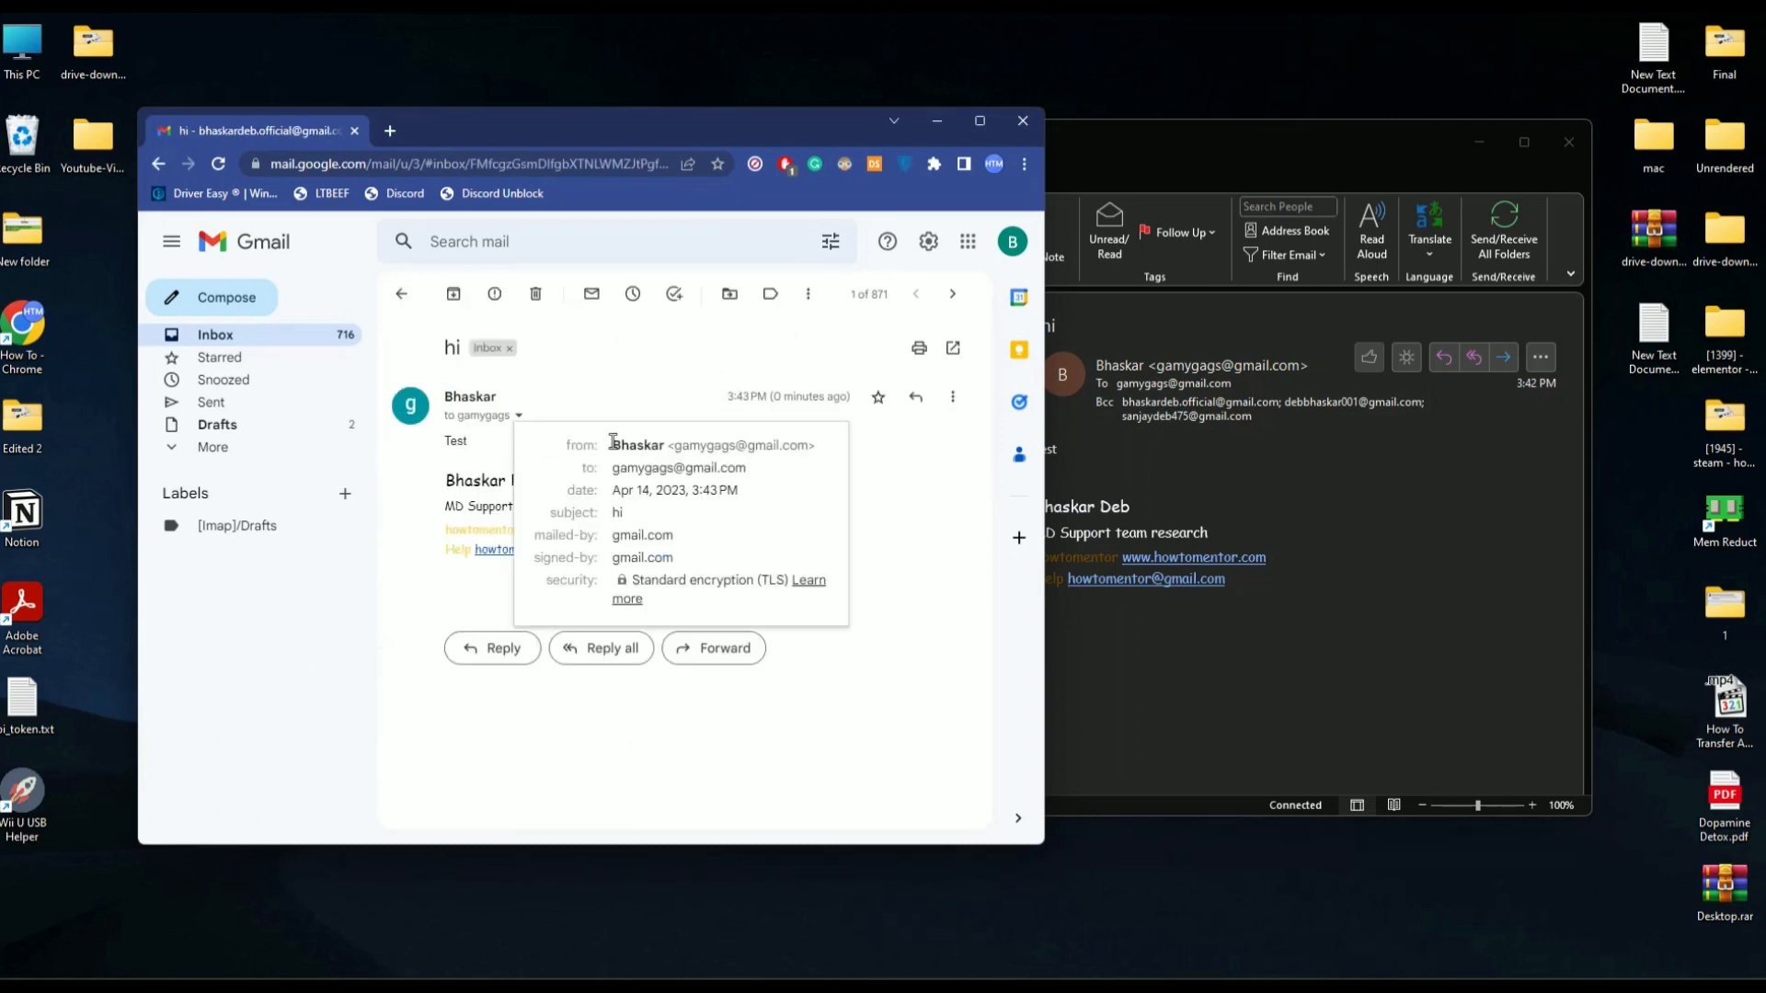
pyautogui.doubleClick(740, 445)
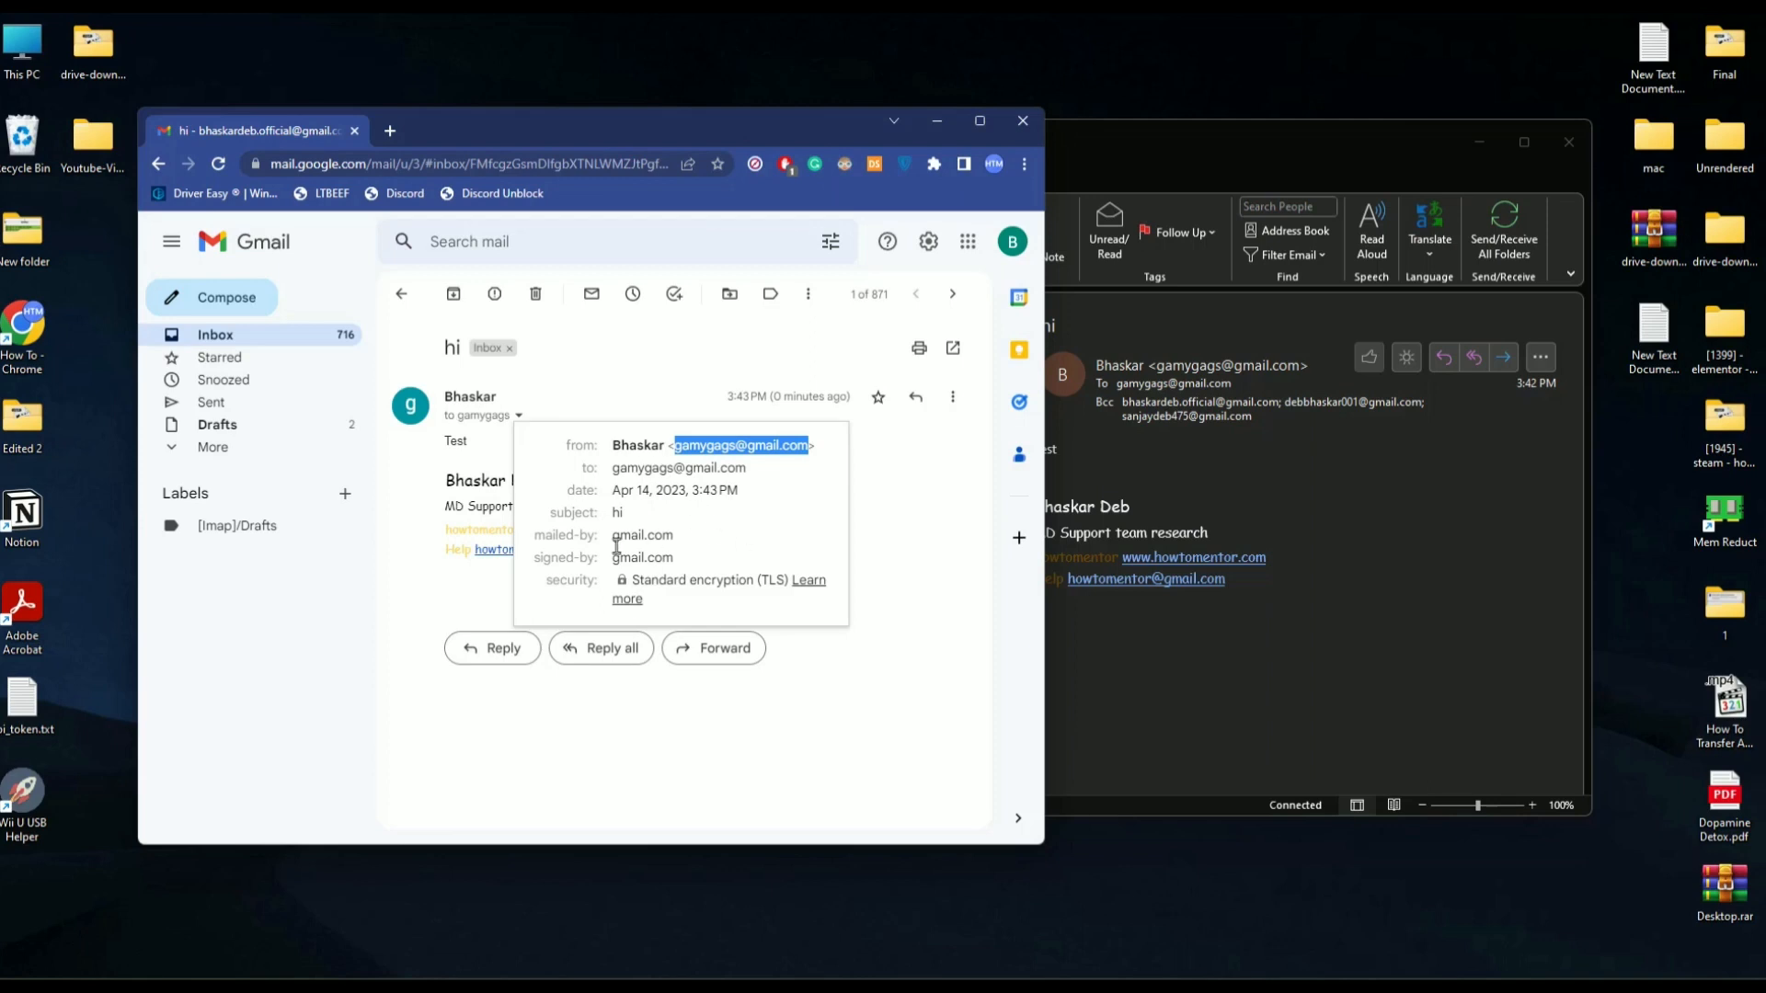
pyautogui.moveTo(710, 544)
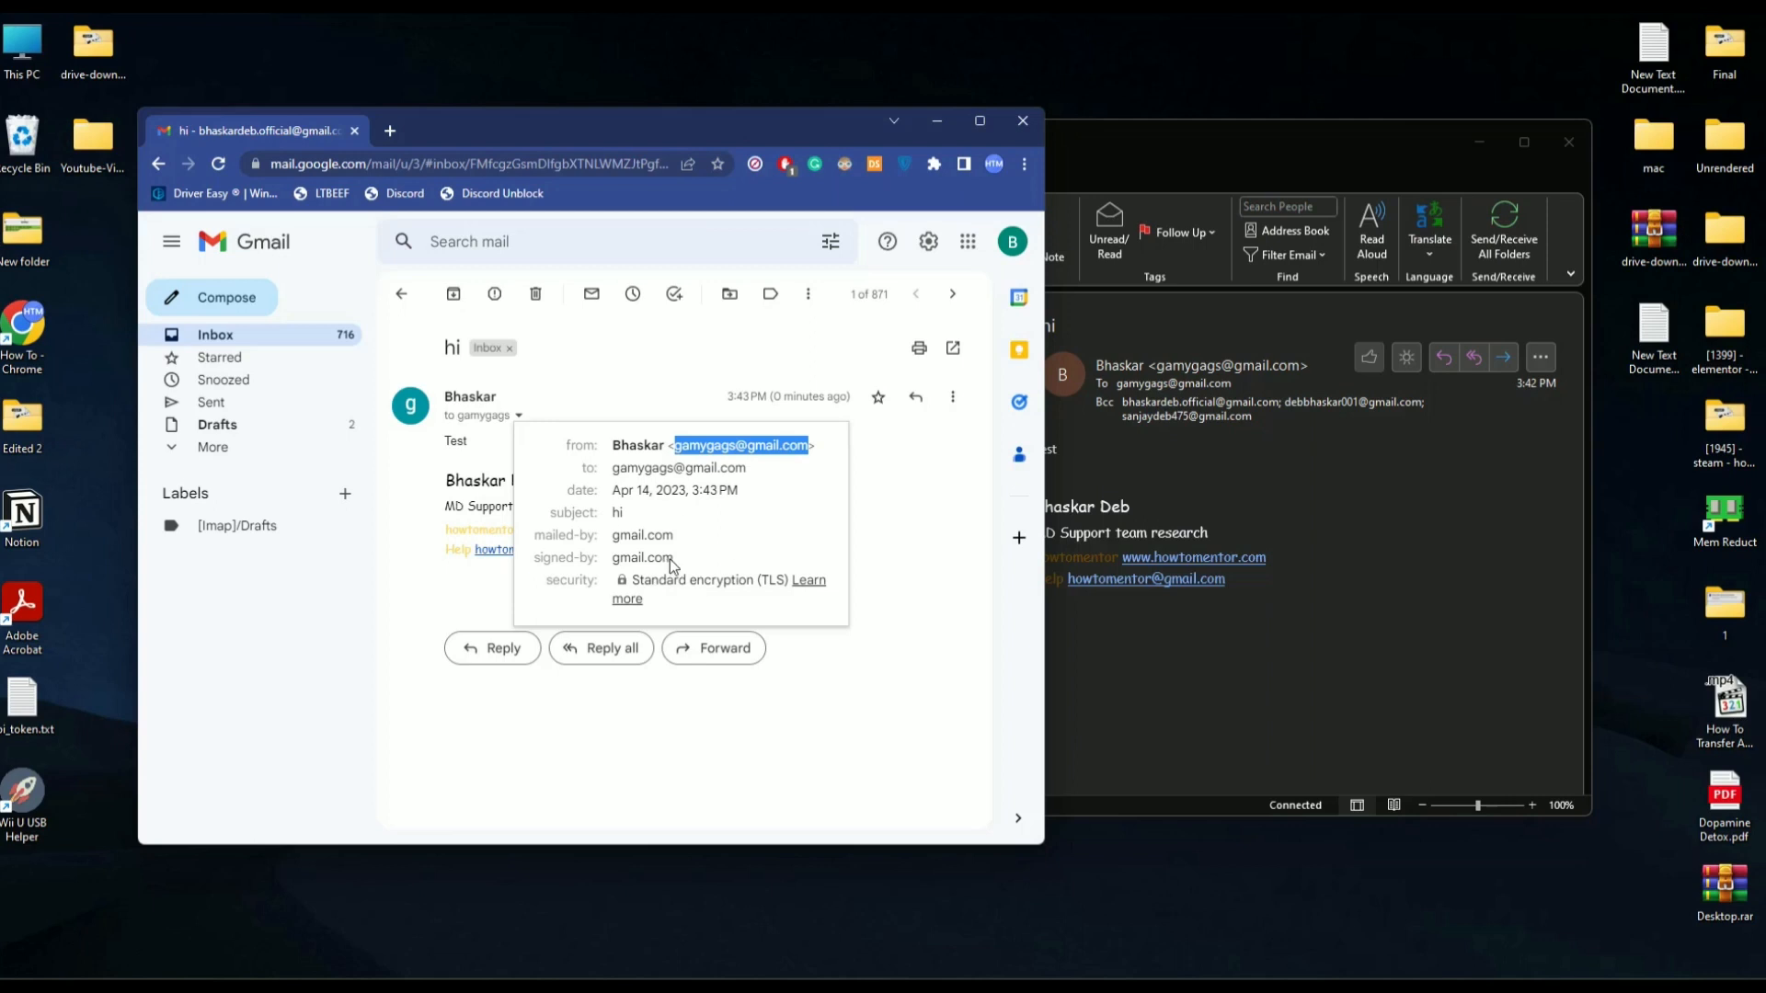
pyautogui.moveTo(681, 557)
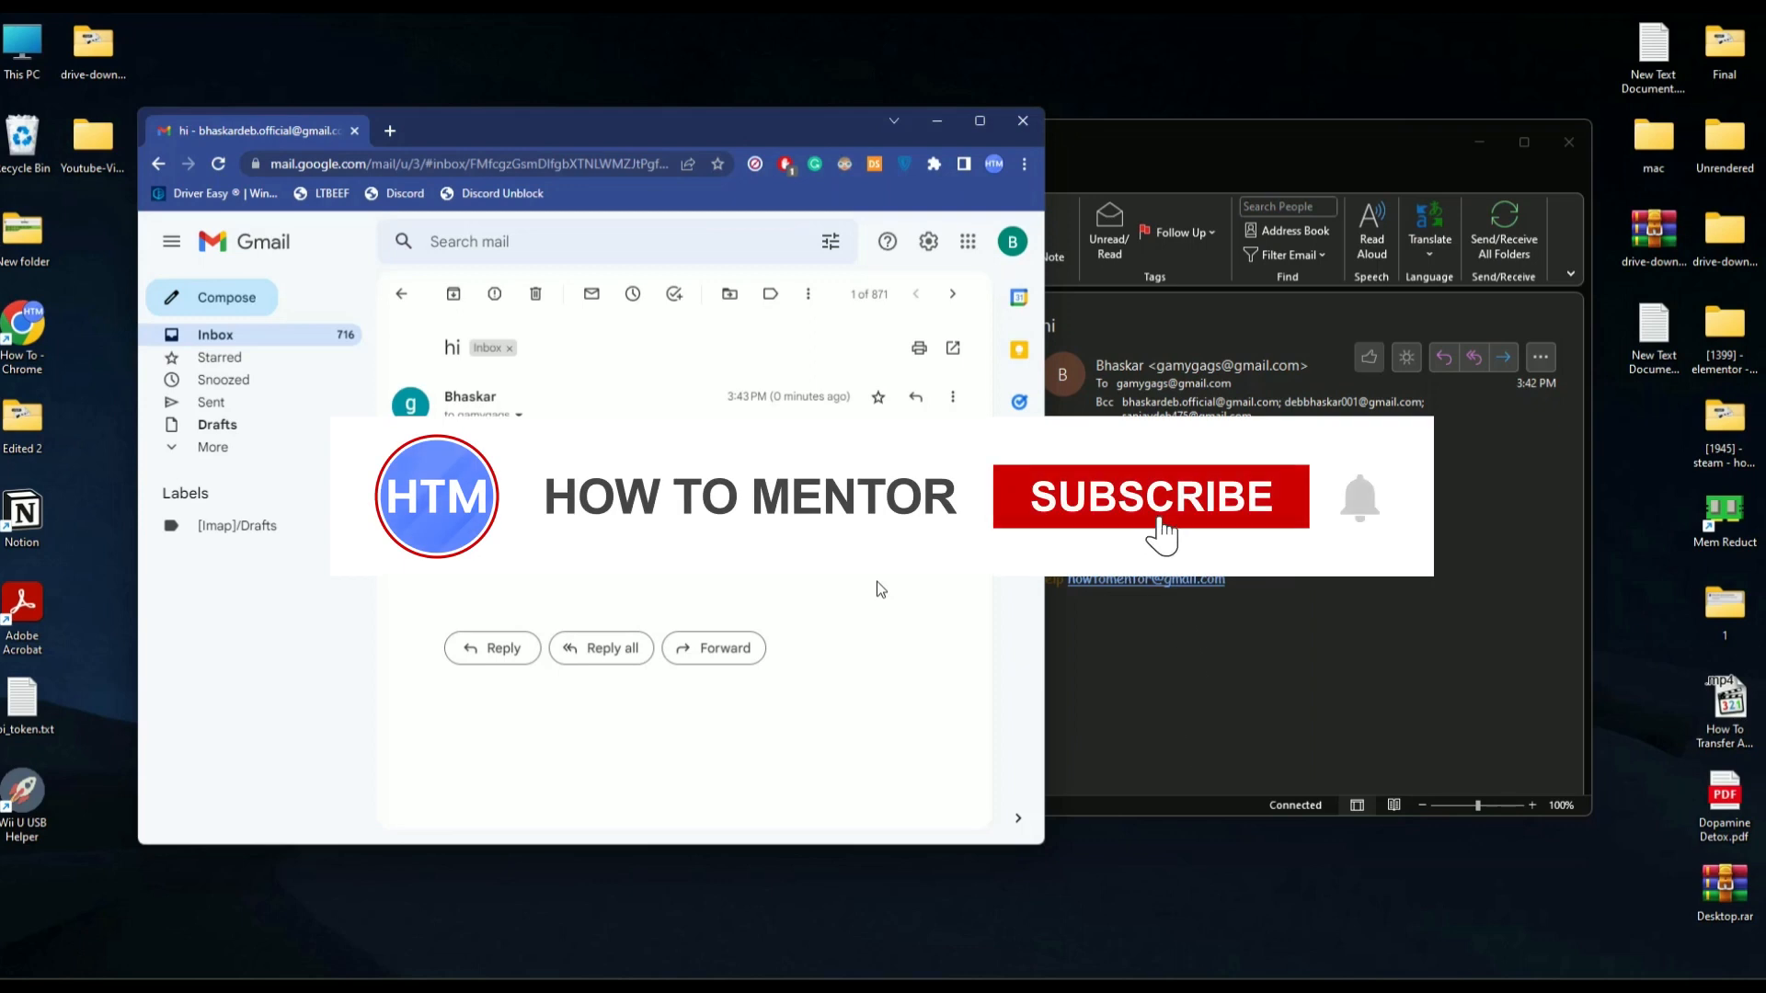
pyautogui.click(1152, 496)
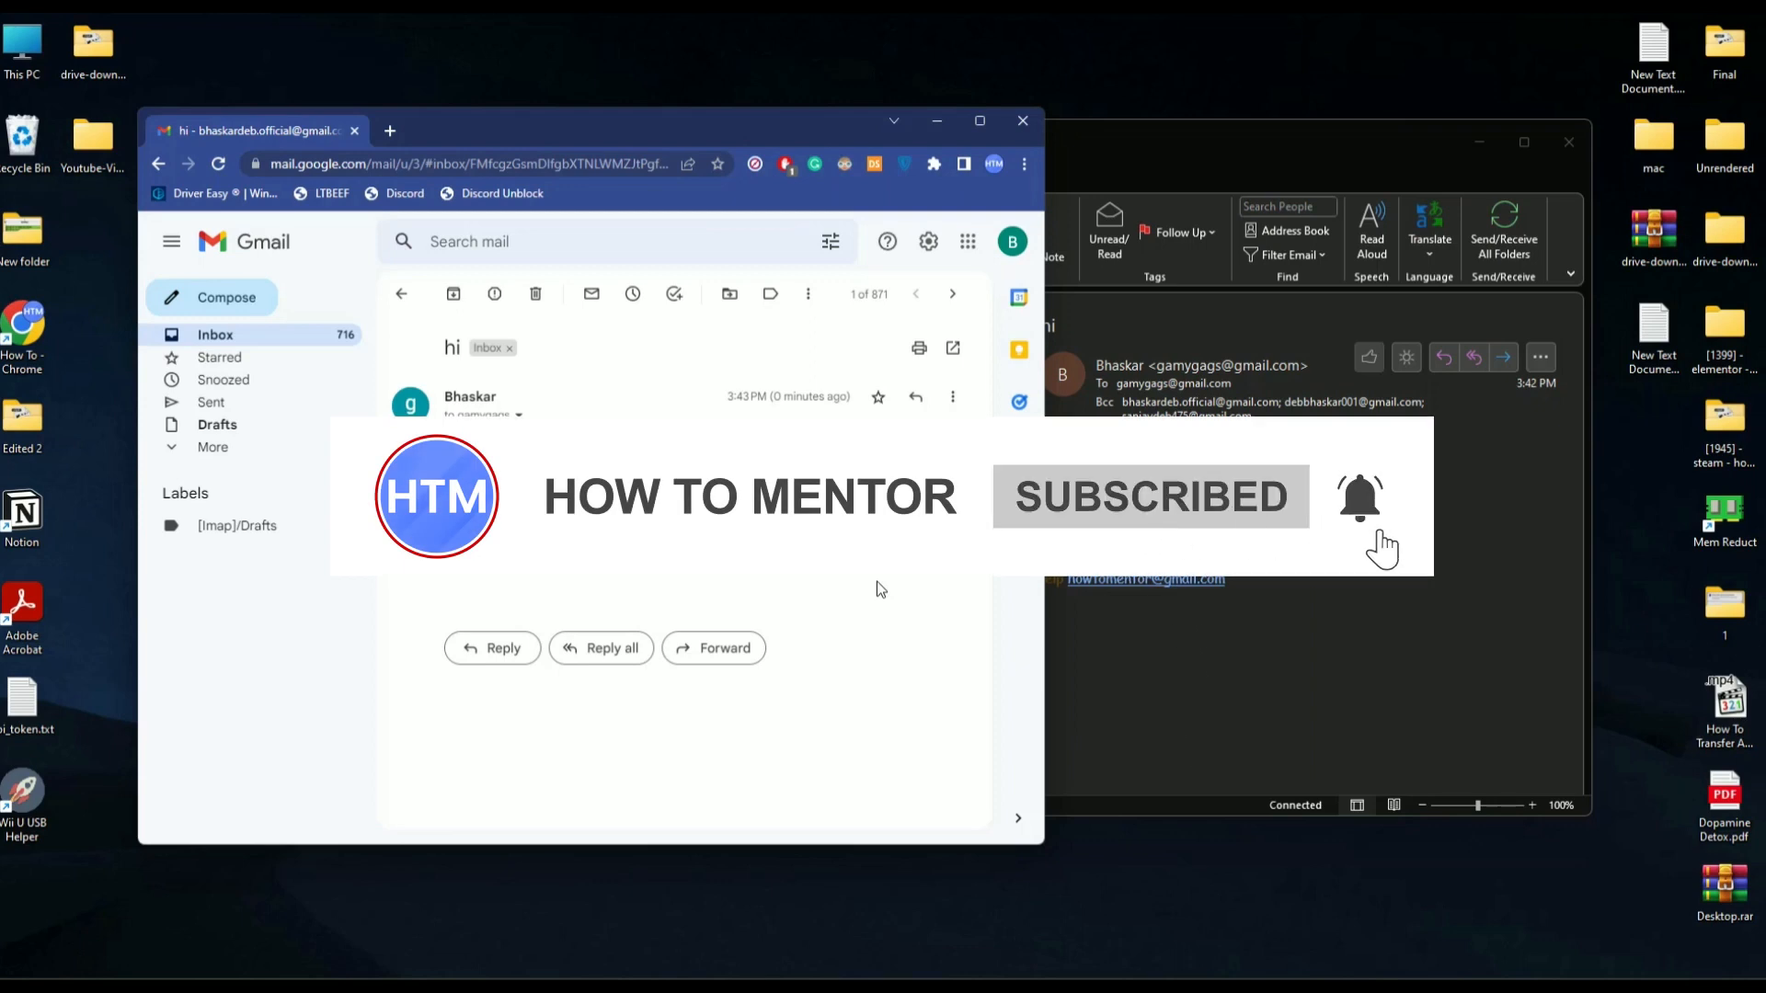